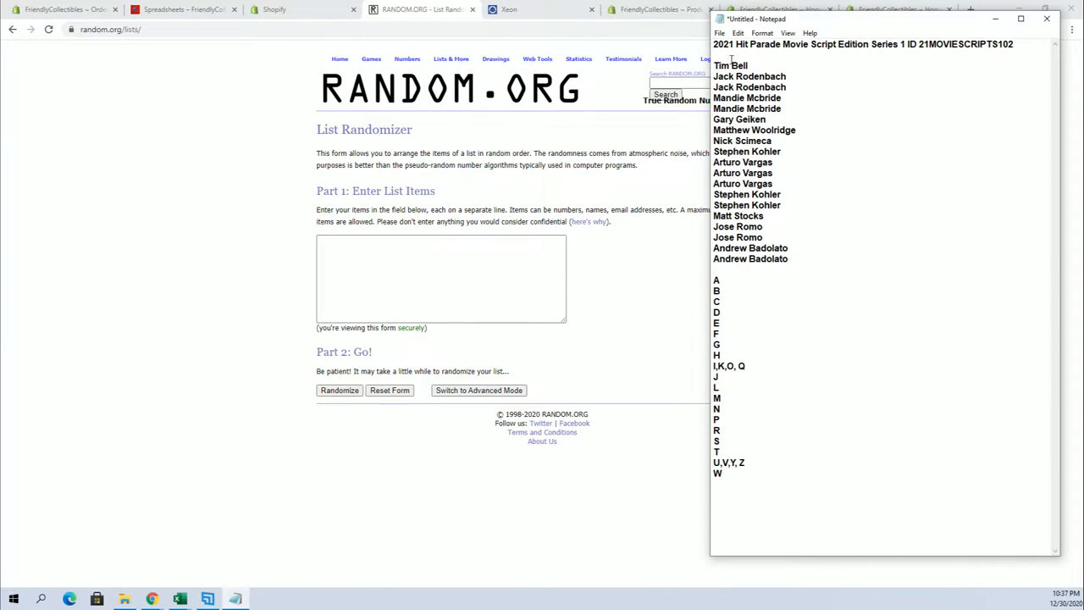
Select the block of owner names in Notepad.
left_click_drag(729, 65, 737, 241)
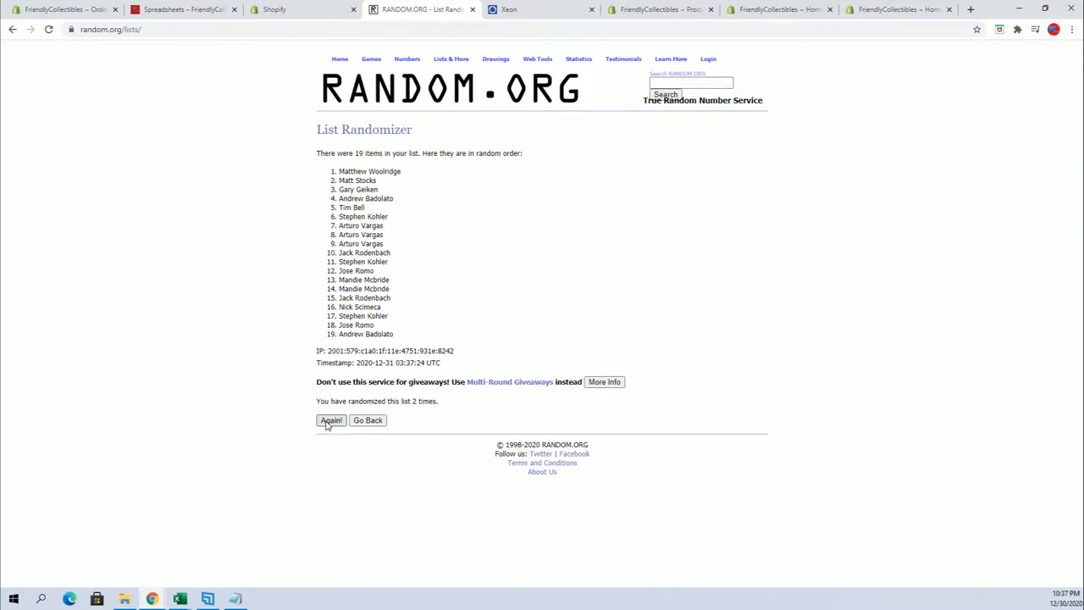
Reshuffle the 19 owner names to seven shuffles and paste them under Owner Names in Excel.
left_click(330, 420)
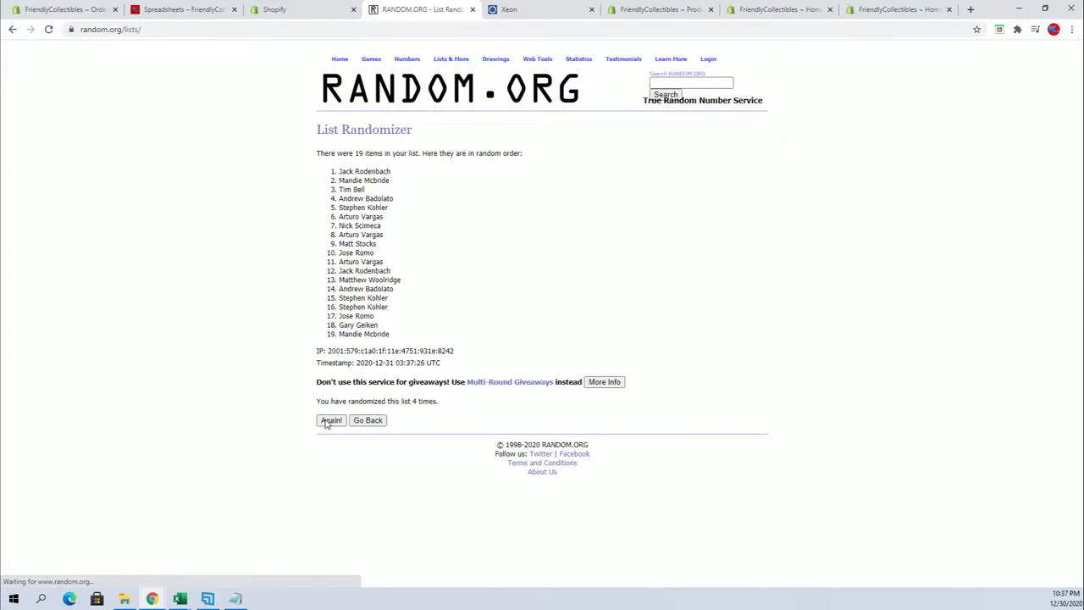
left_click(330, 420)
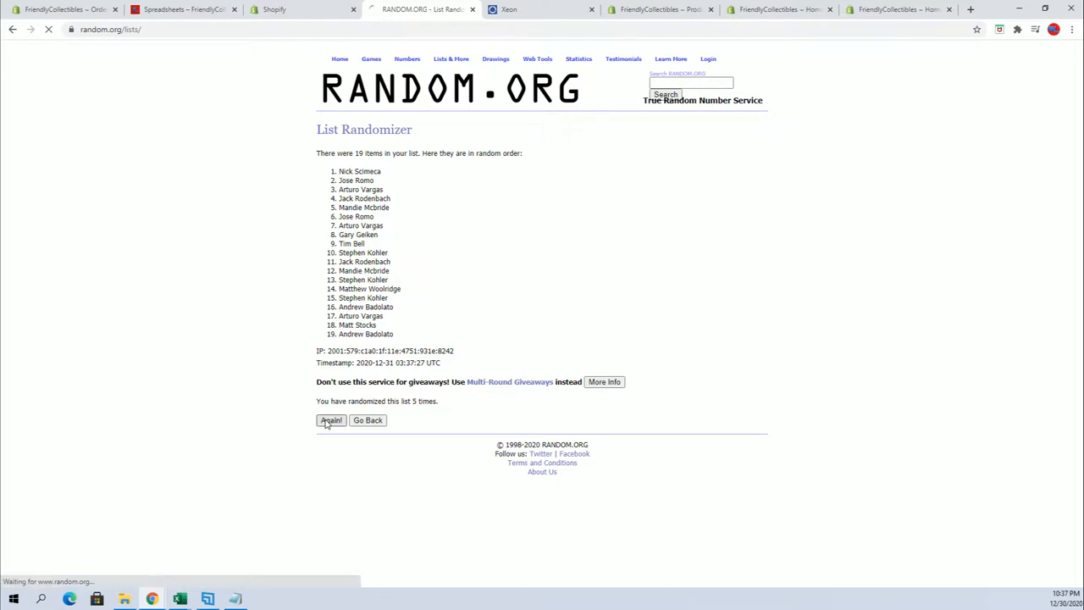
left_click(330, 420)
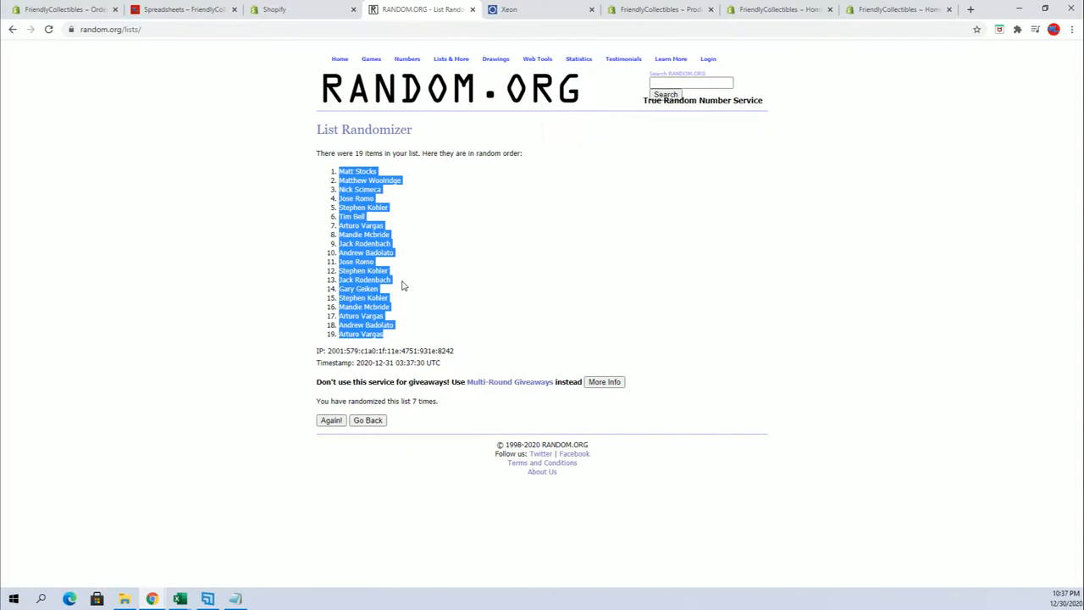
left_click(178, 599)
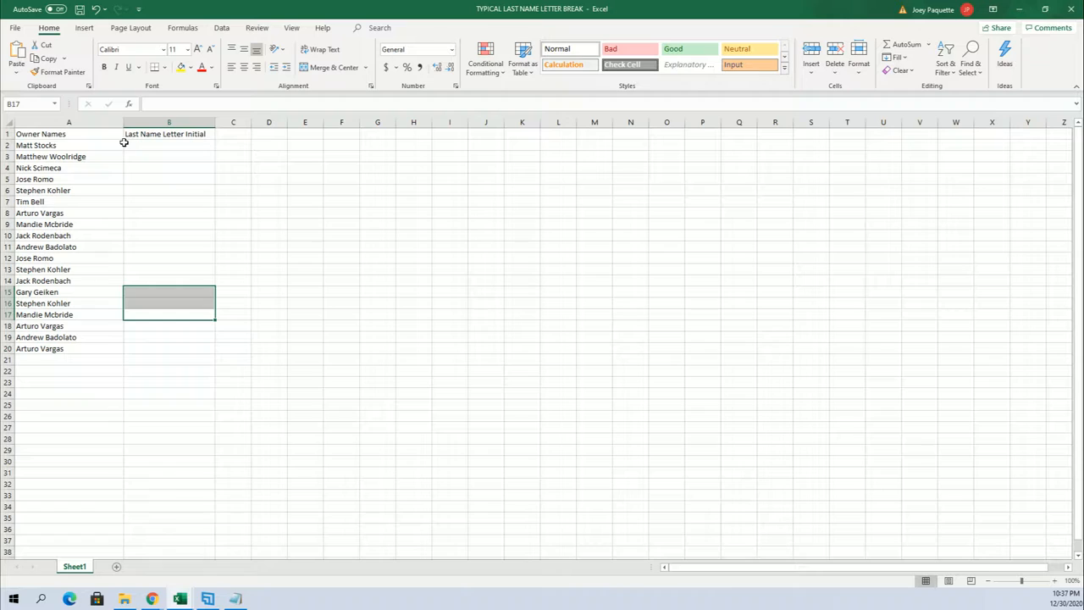
left_click(135, 156)
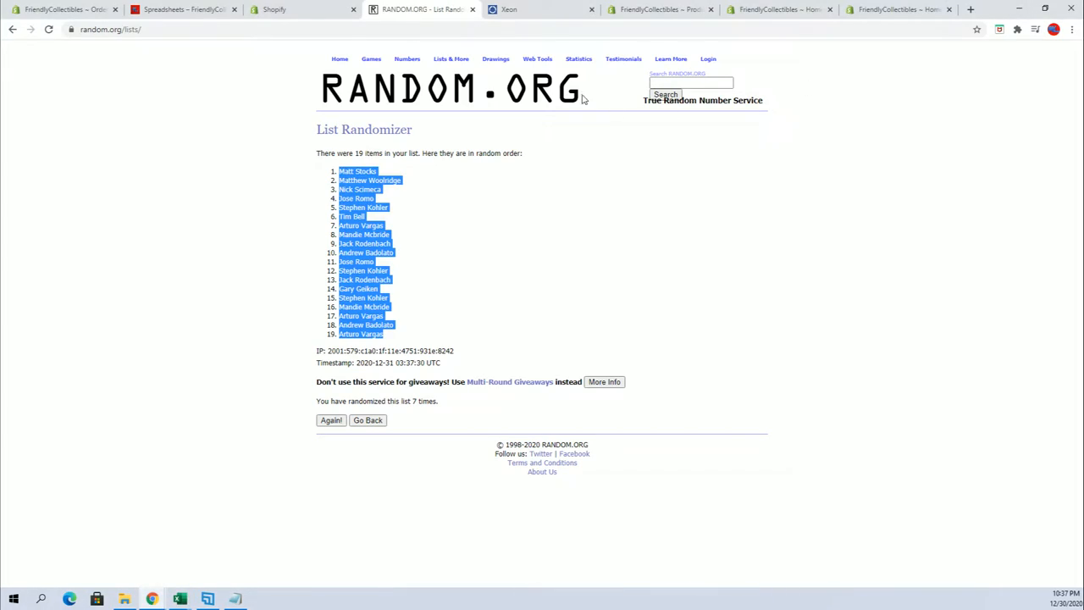
Paste the last-name letter groups A through W from Notepad into the empty randomizer list box.
left_click(368, 420)
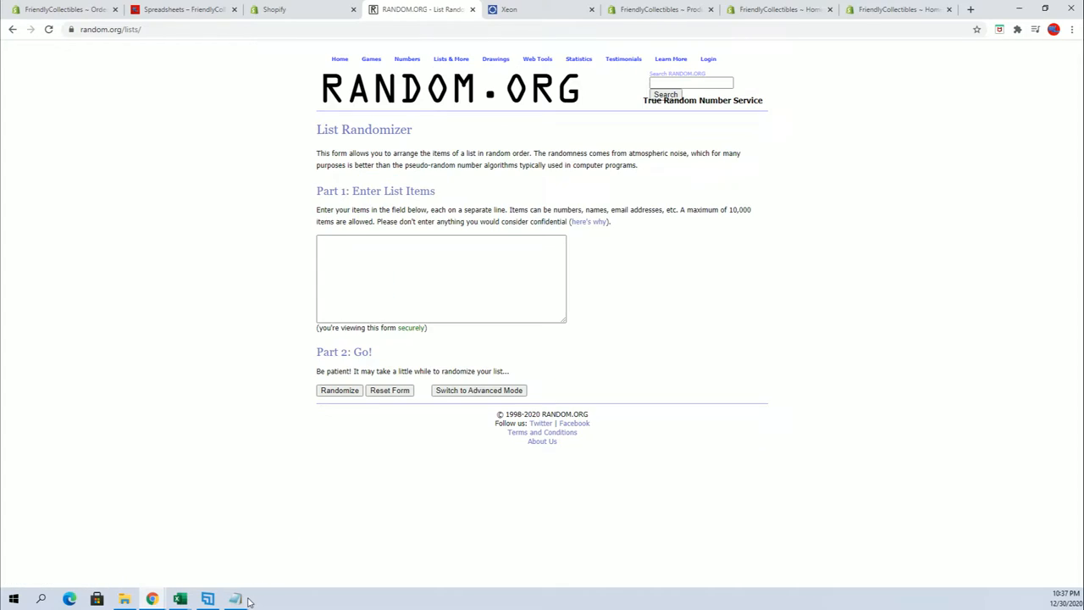
left_click(236, 599)
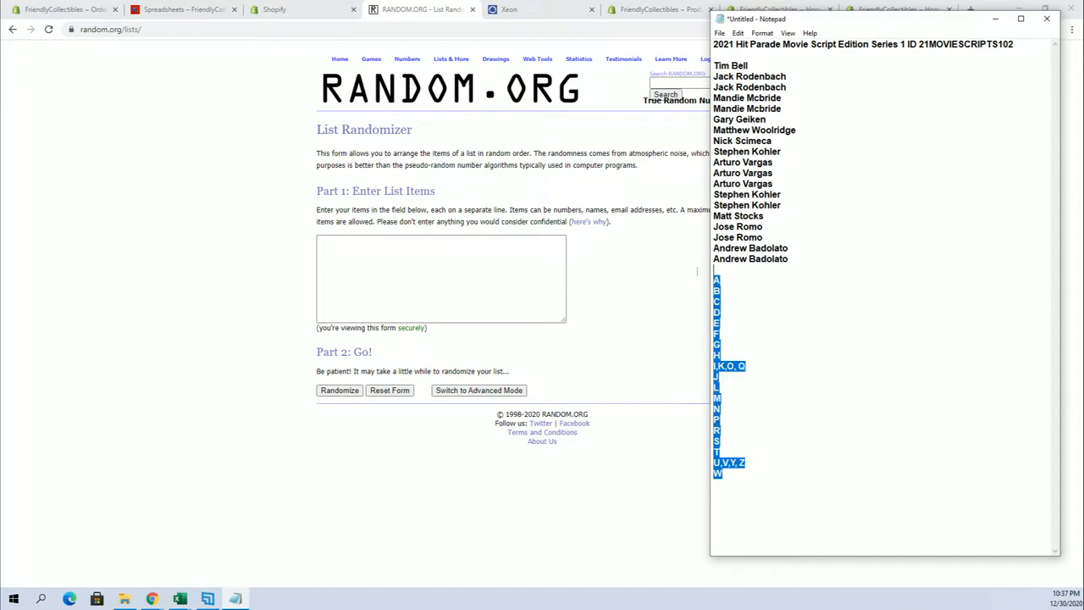
right_click(440, 279)
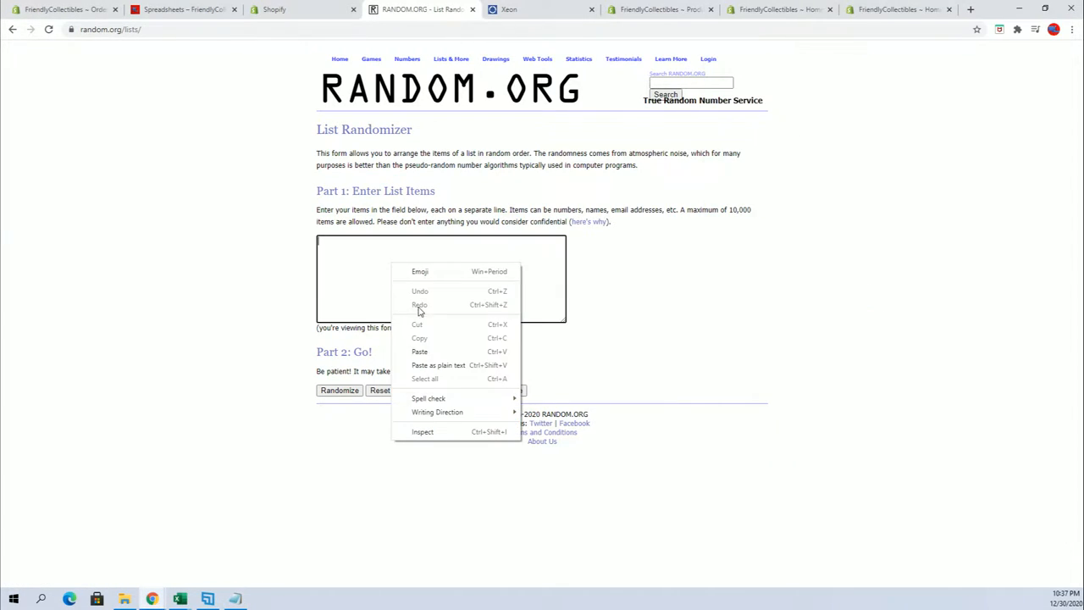
left_click(419, 351)
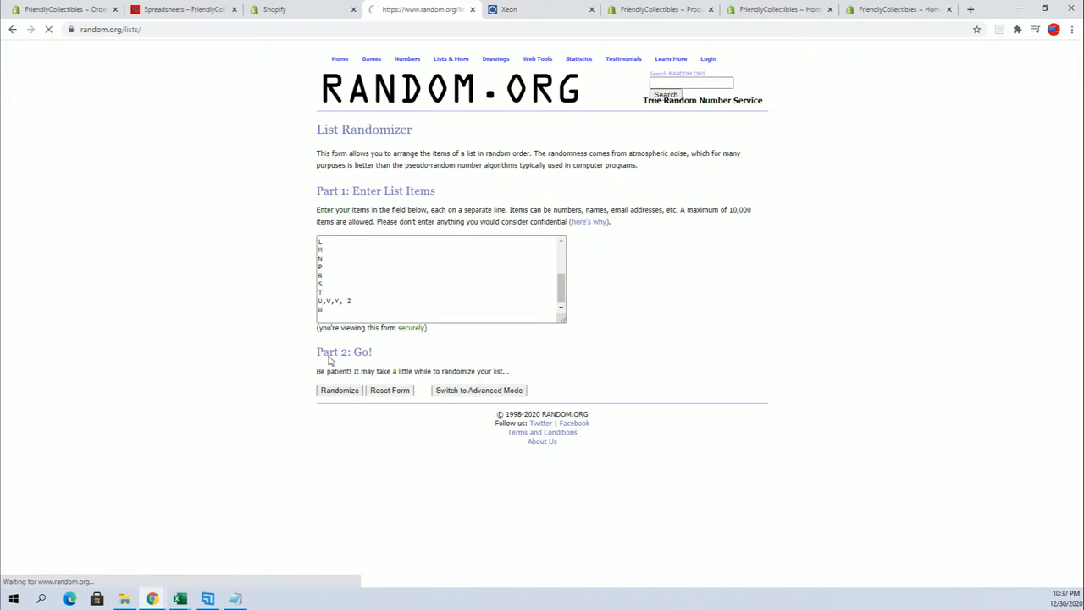
Randomize the 19 letter groups, then reshuffle with Again! to seven shuffles.
left_click(339, 389)
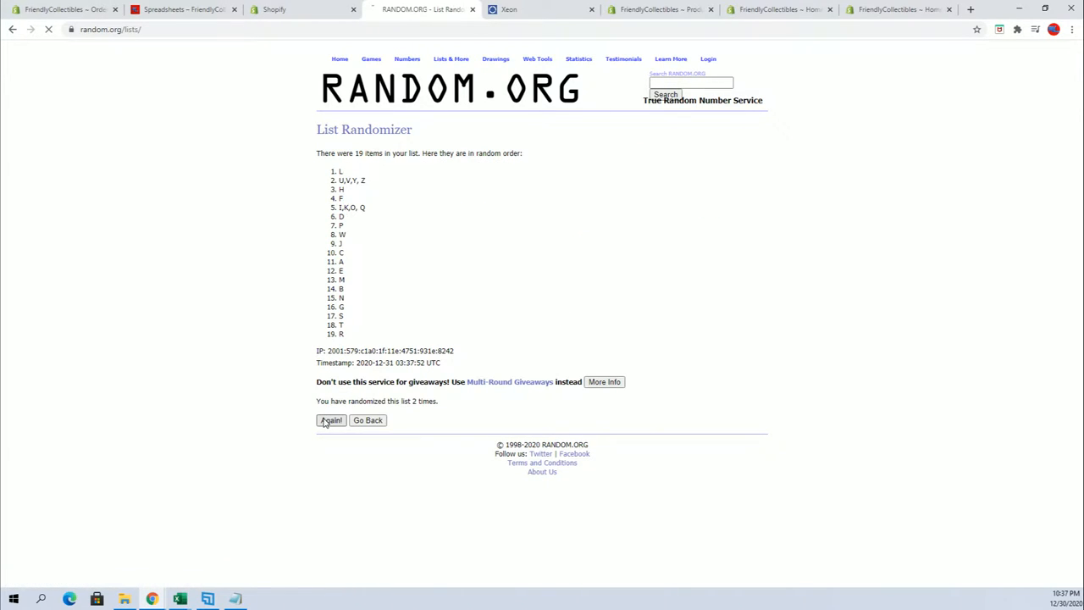
left_click(331, 420)
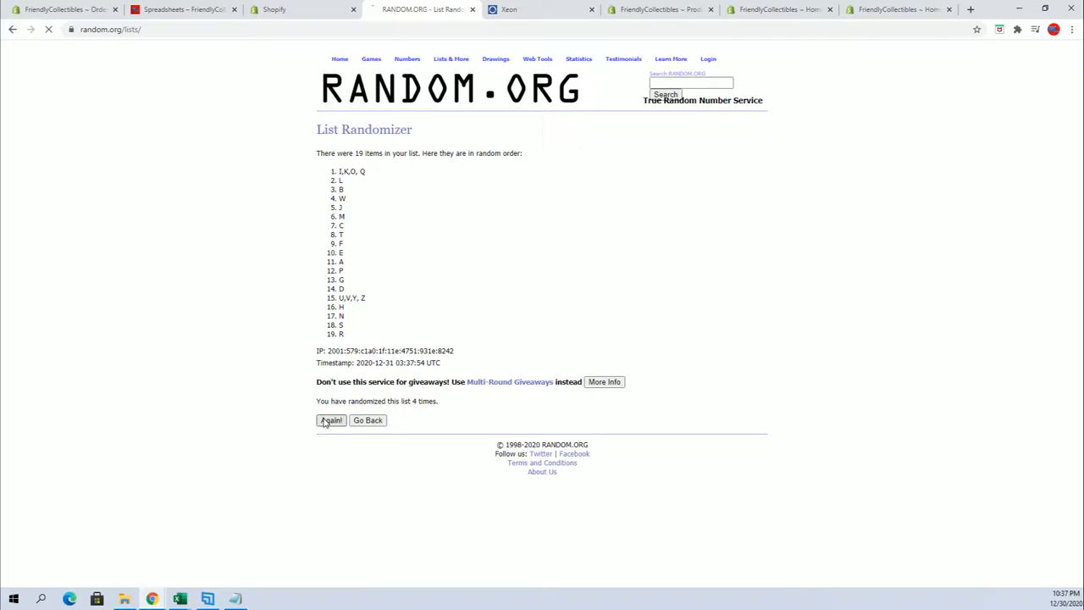
left_click(330, 420)
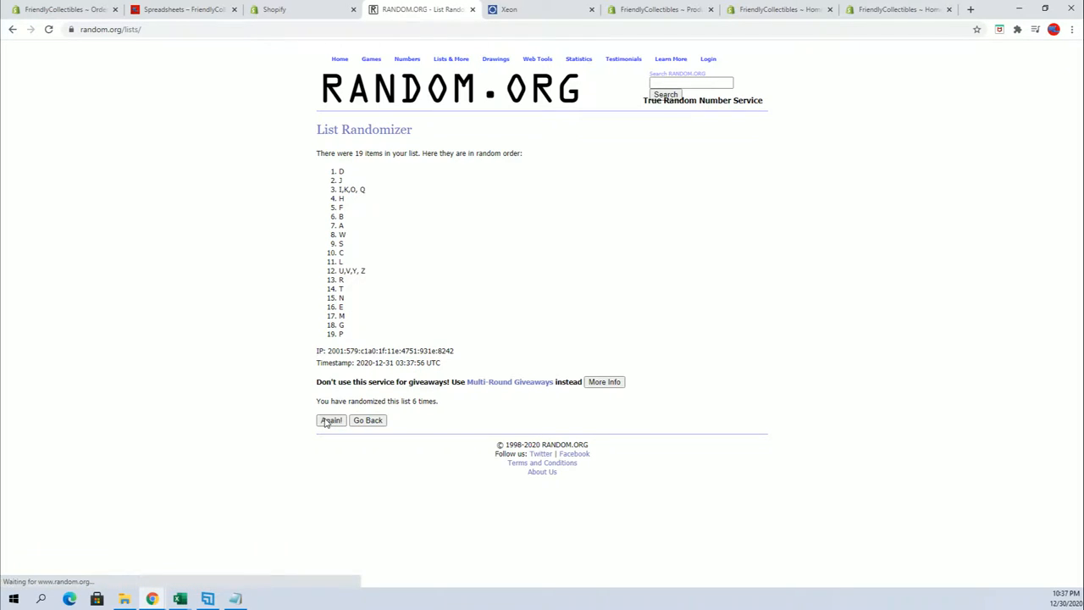
left_click(330, 420)
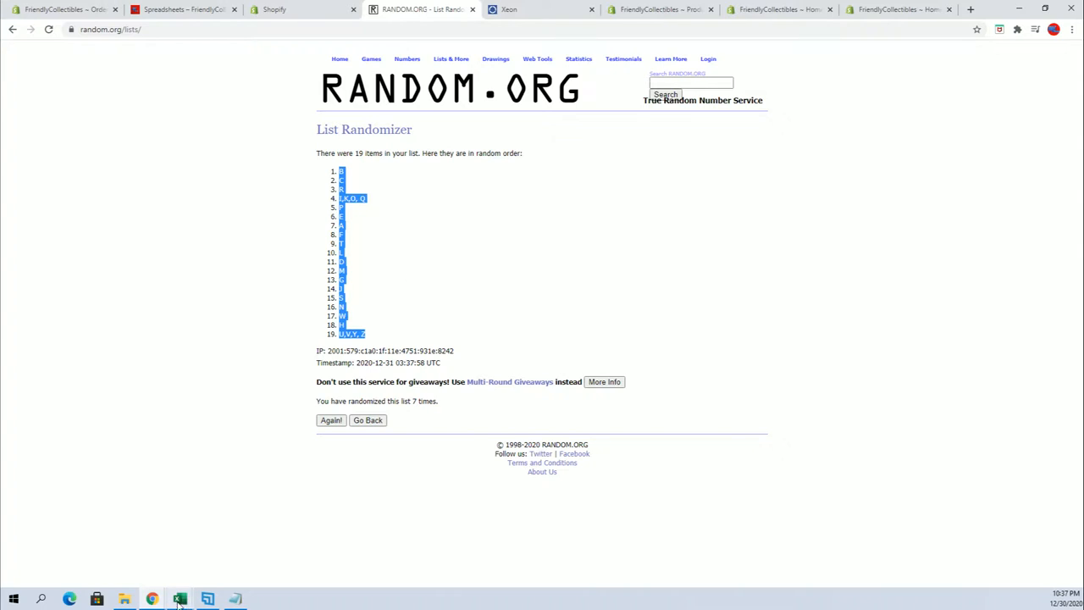
Paste the shuffled initials as text into B2 and make the table bold.
left_click(179, 598)
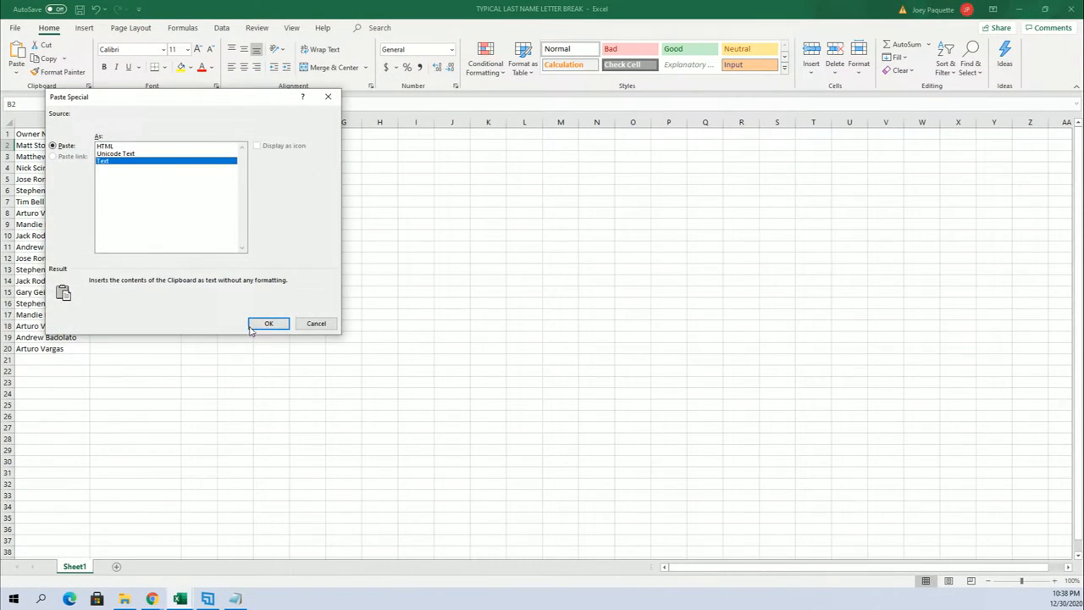
left_click(268, 323)
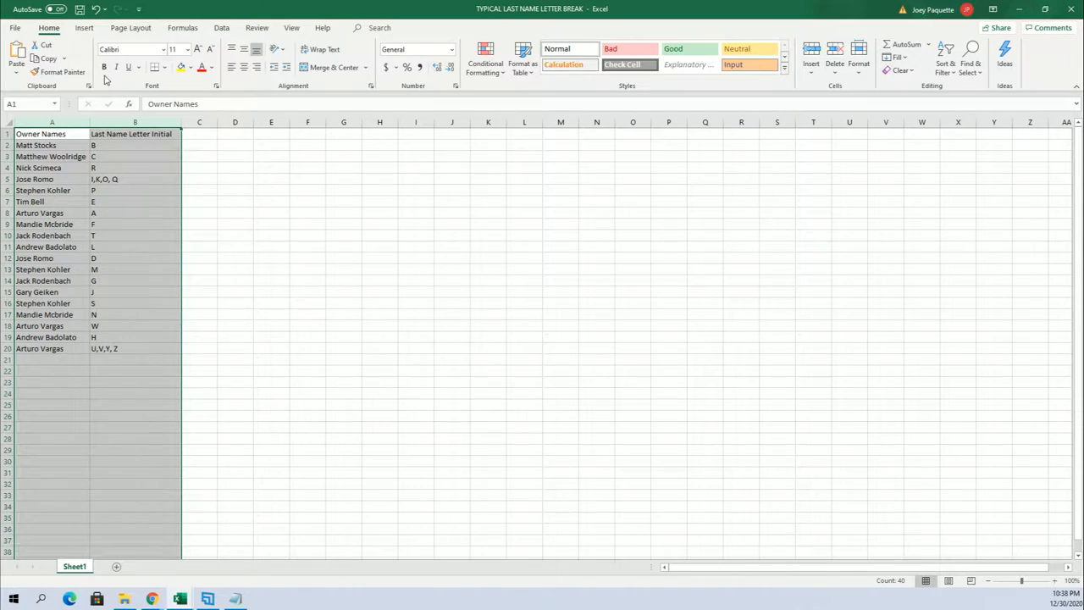
left_click(234, 179)
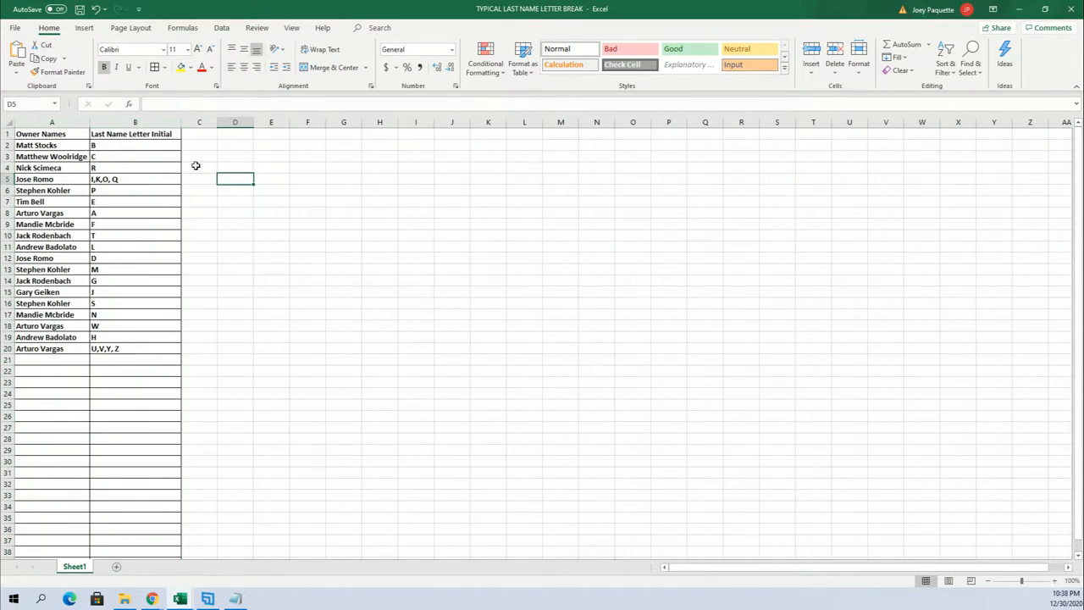